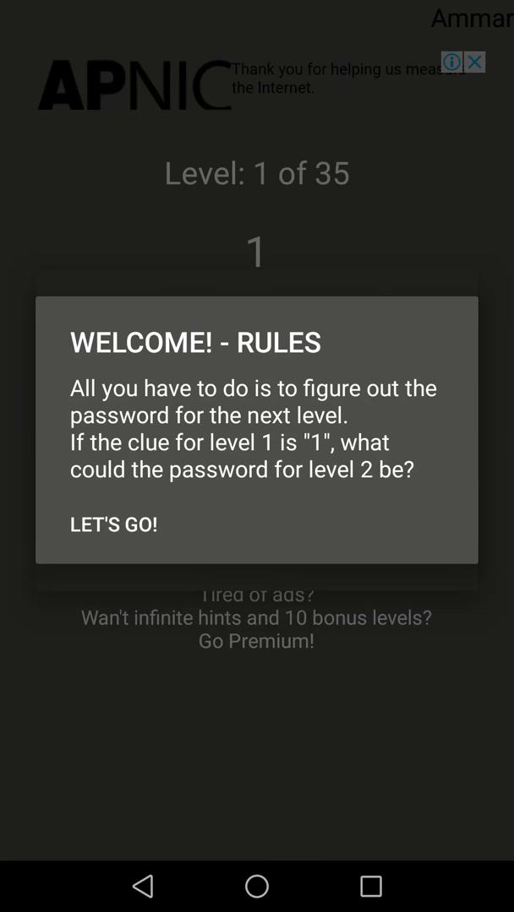
- Dismiss the welcome rules, submit answers through level 4, and begin typing level 5's password
click(113, 524)
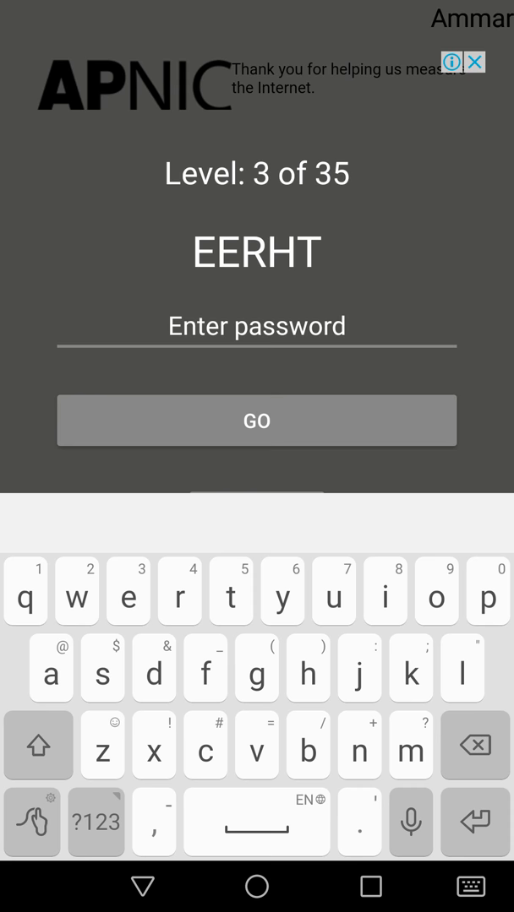
click(256, 420)
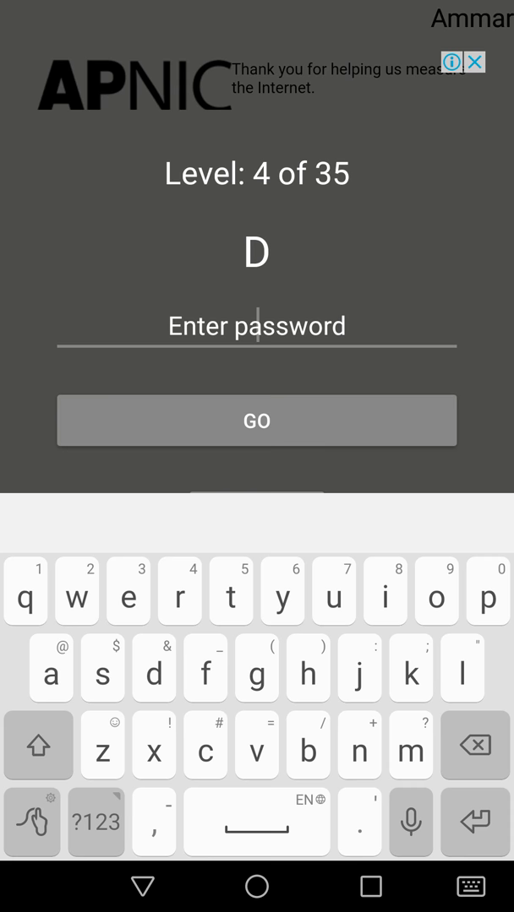
text(e)
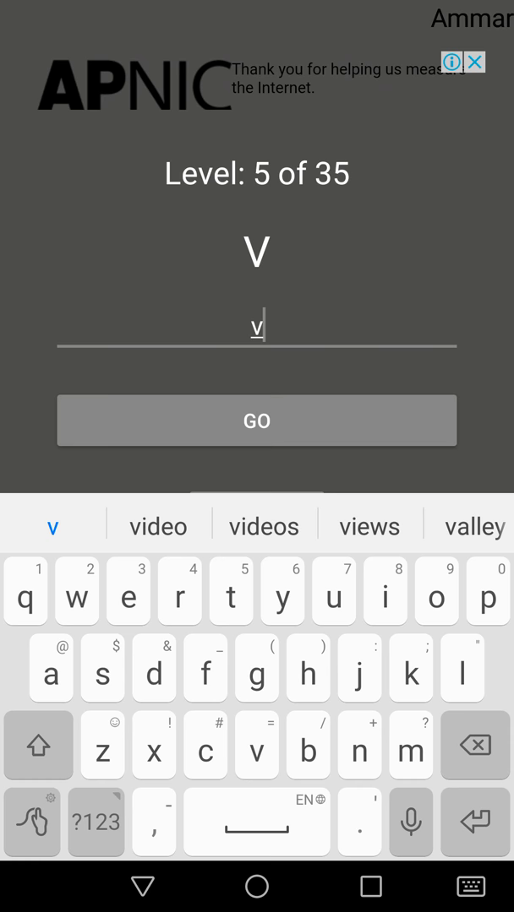
- Submit passwords for levels 5, 6 and 7, typing '4' along the way
click(256, 420)
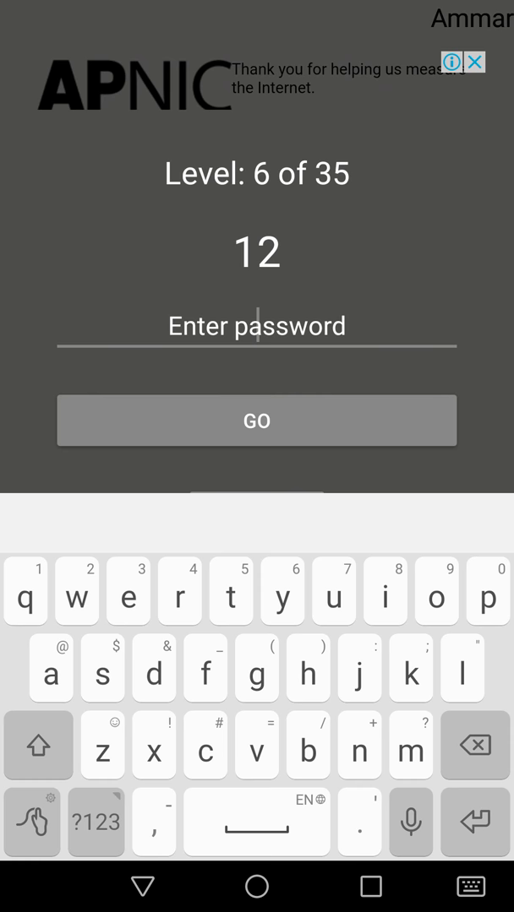
text(4)
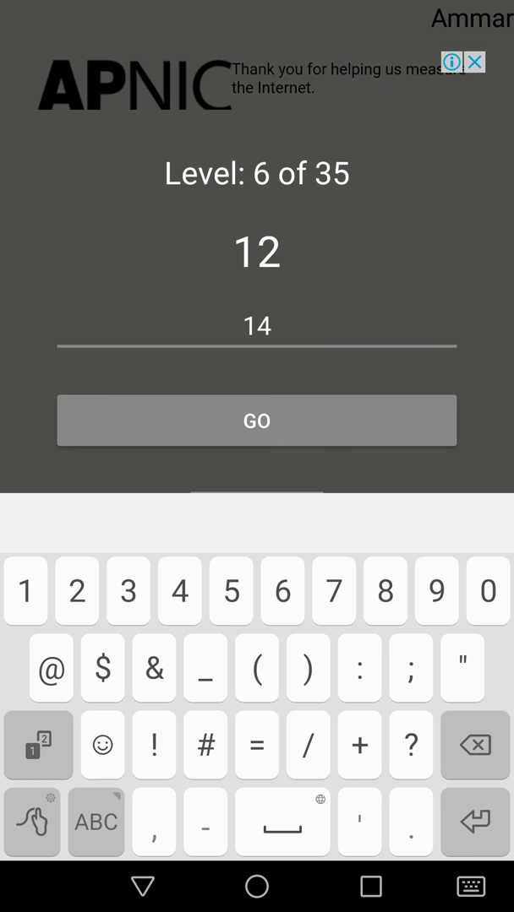
click(256, 420)
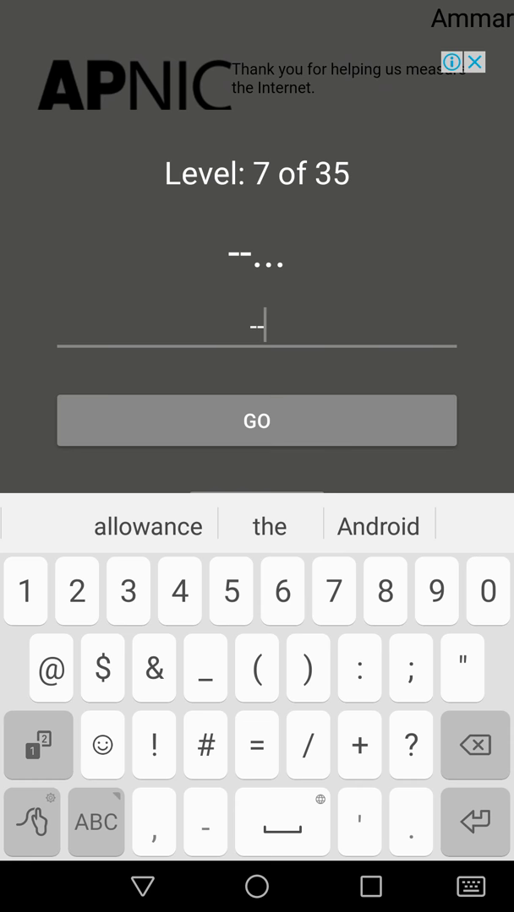
click(256, 421)
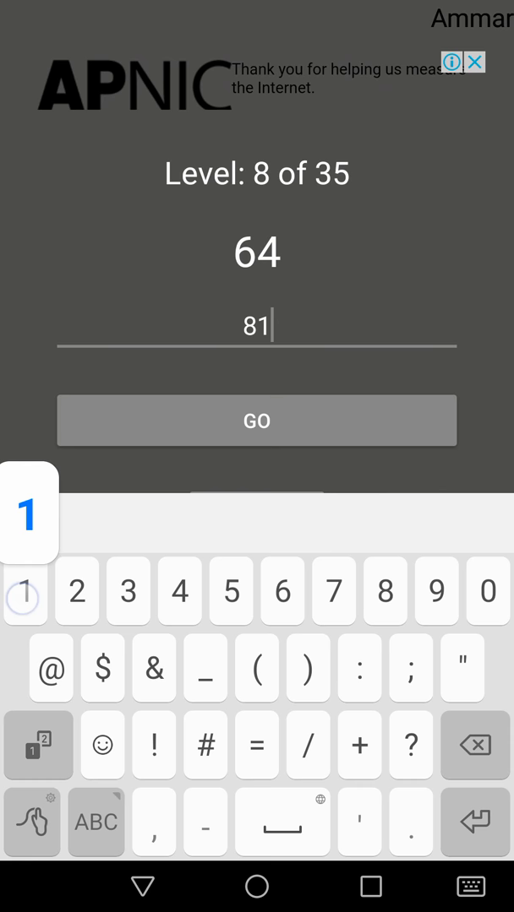
- Submit the answers for levels 8, 9 and 10 with GO
click(256, 420)
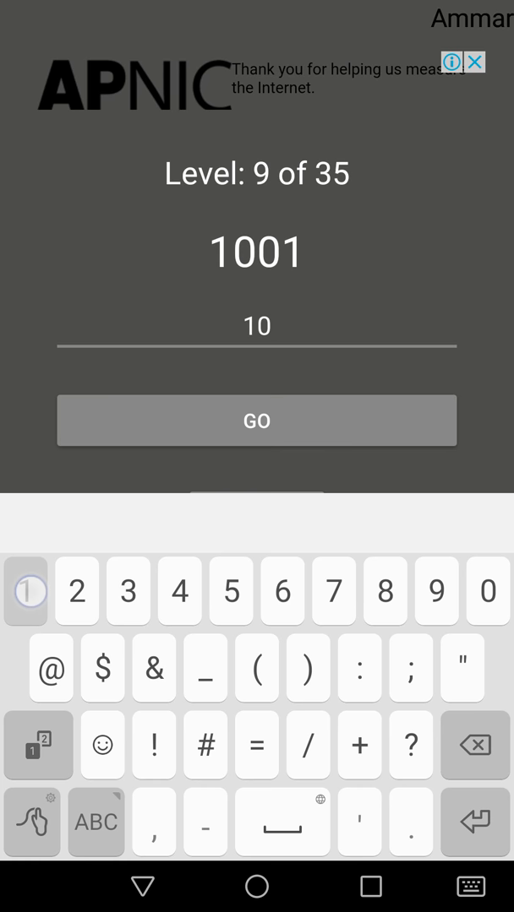
click(256, 420)
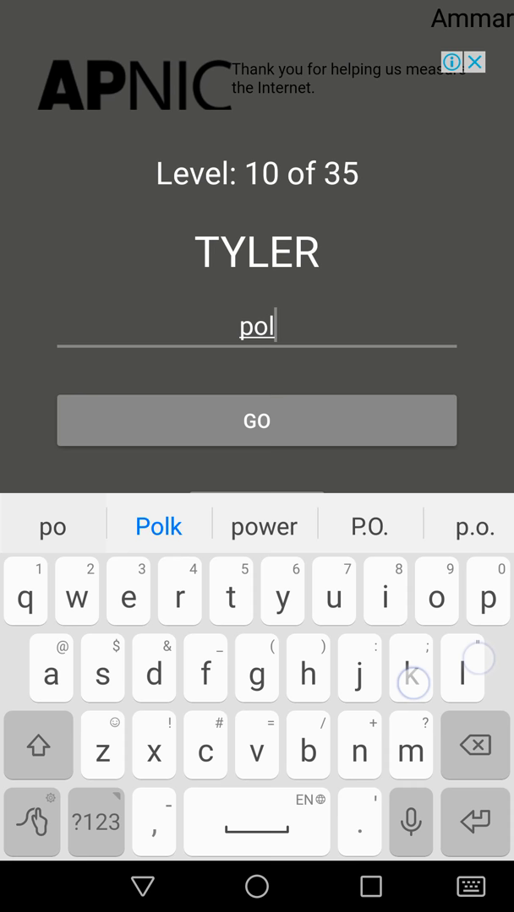
click(256, 420)
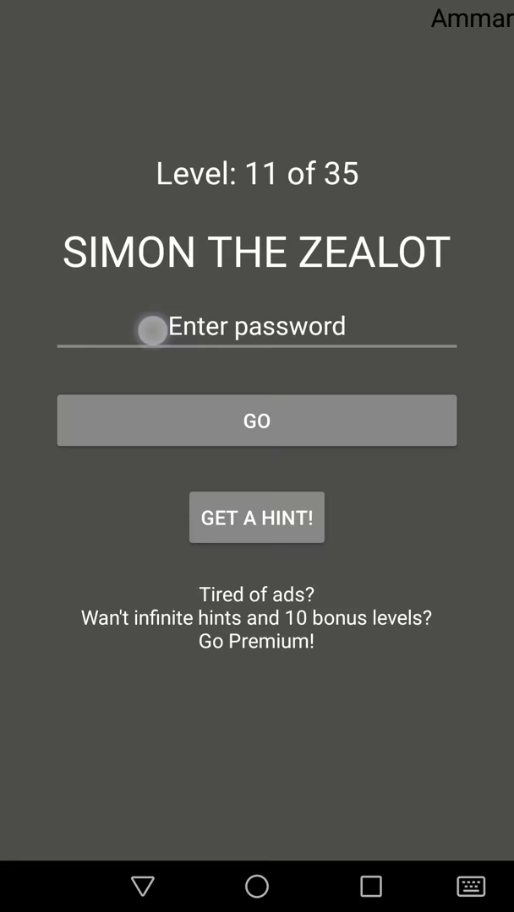
- Submit 'judas i…' for level 11 and '…ill' for level 12, then type 'hey' for level 13
text(judas i)
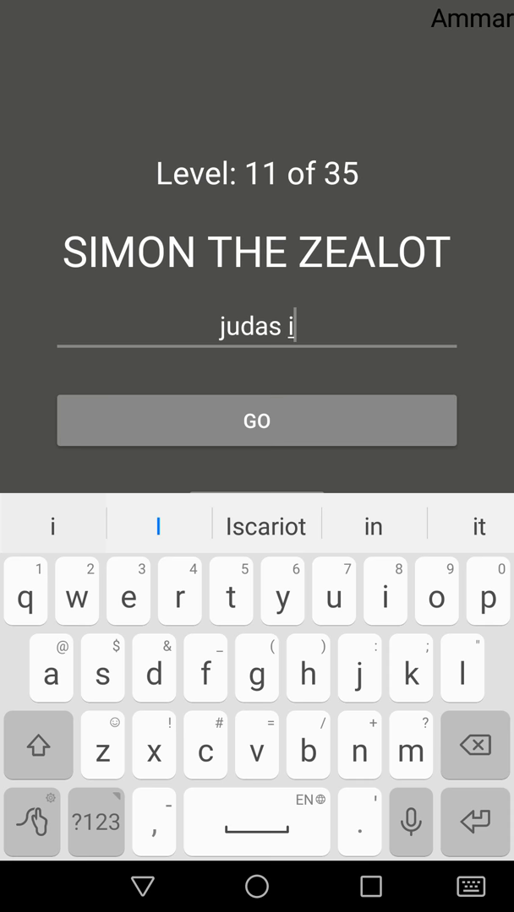
click(256, 421)
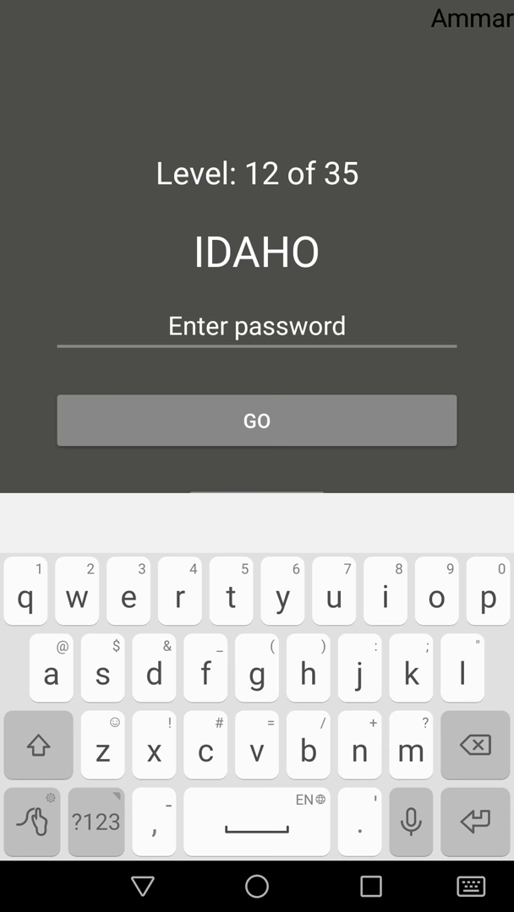
text(ill)
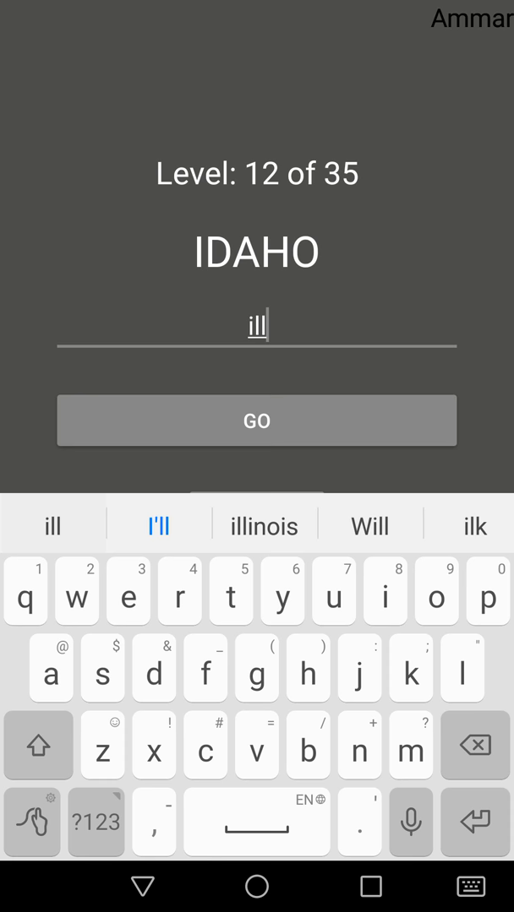
click(256, 421)
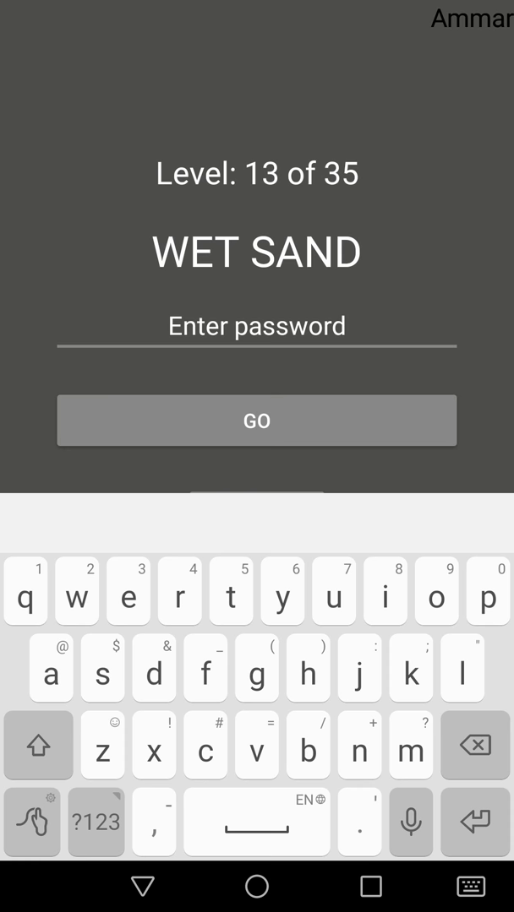
click(253, 336)
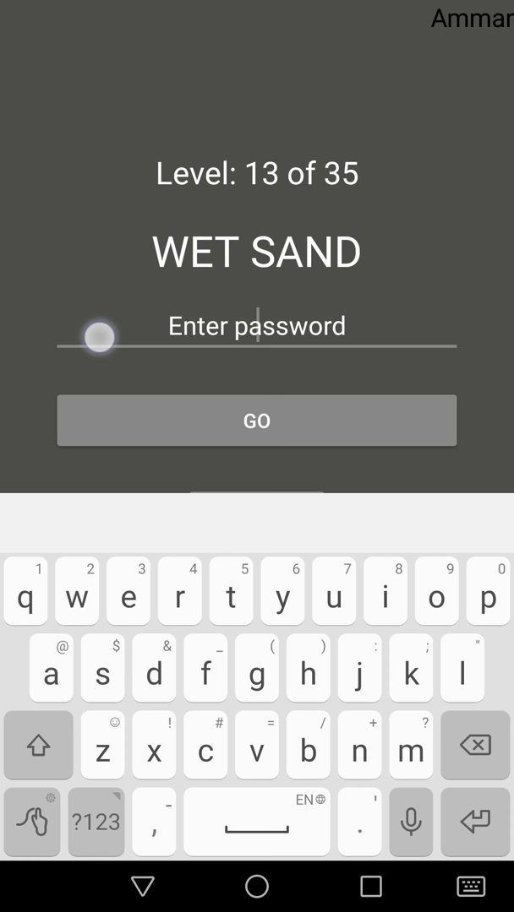
text(hey)
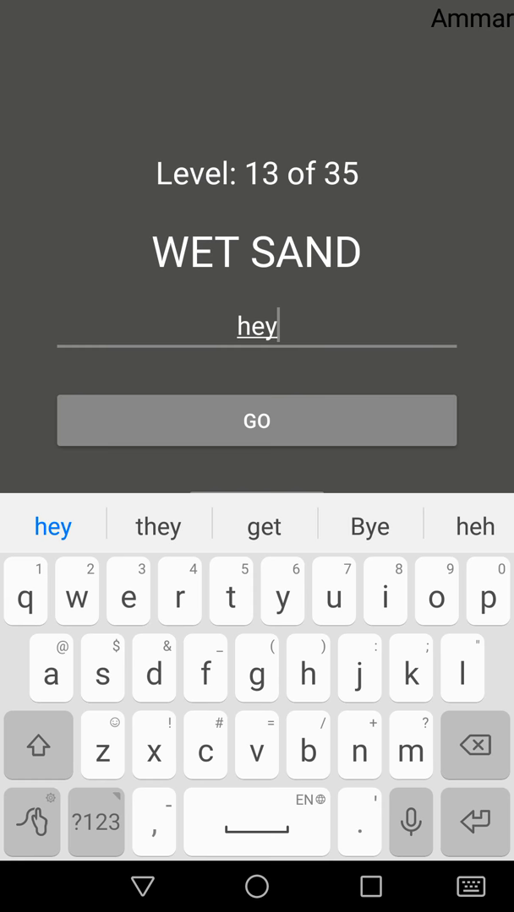
- Submit levels 13 and 14, then answer level 15 as 'west' completed to nicholson
click(256, 420)
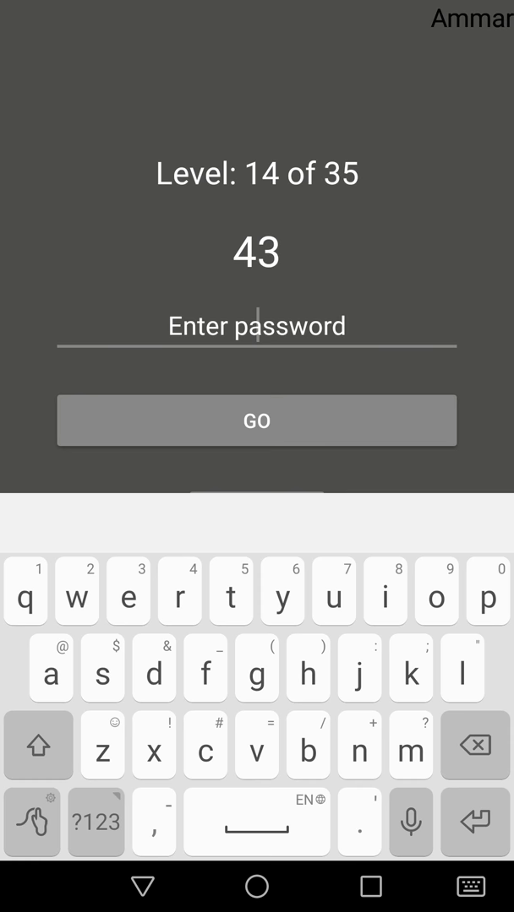
click(256, 420)
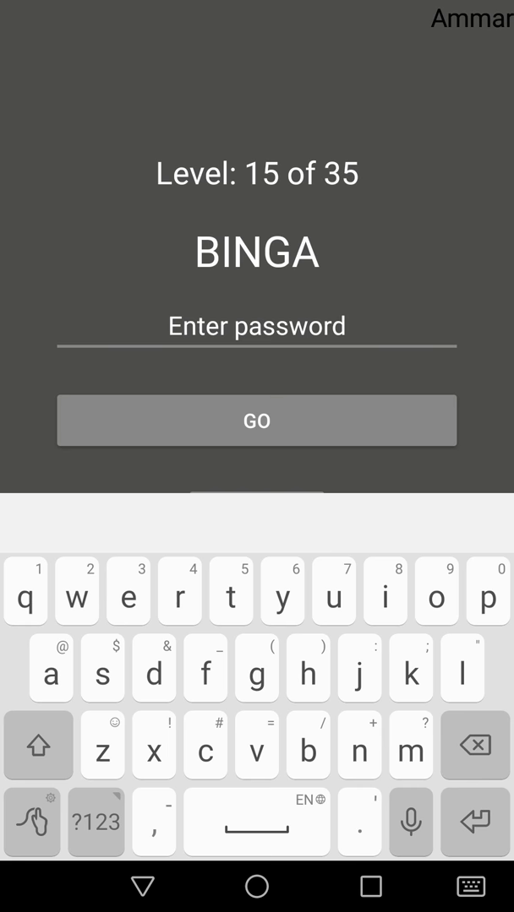
click(256, 338)
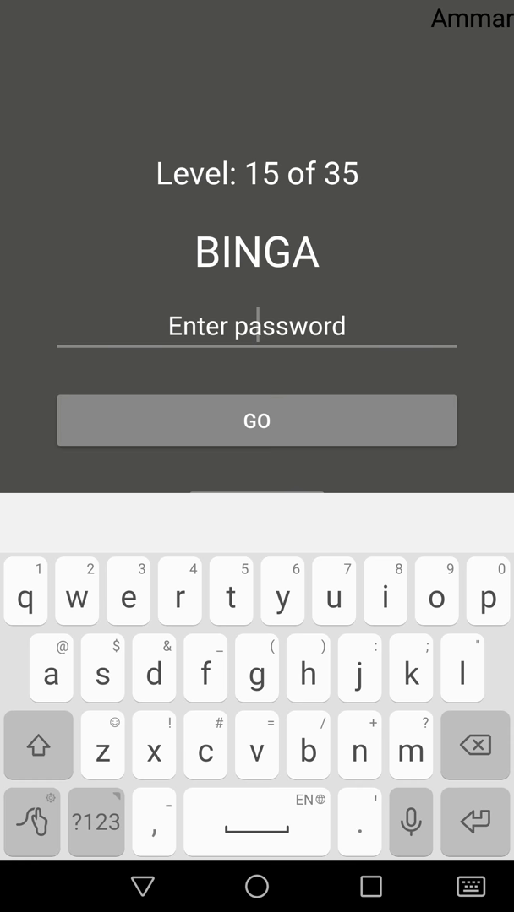
text(west)
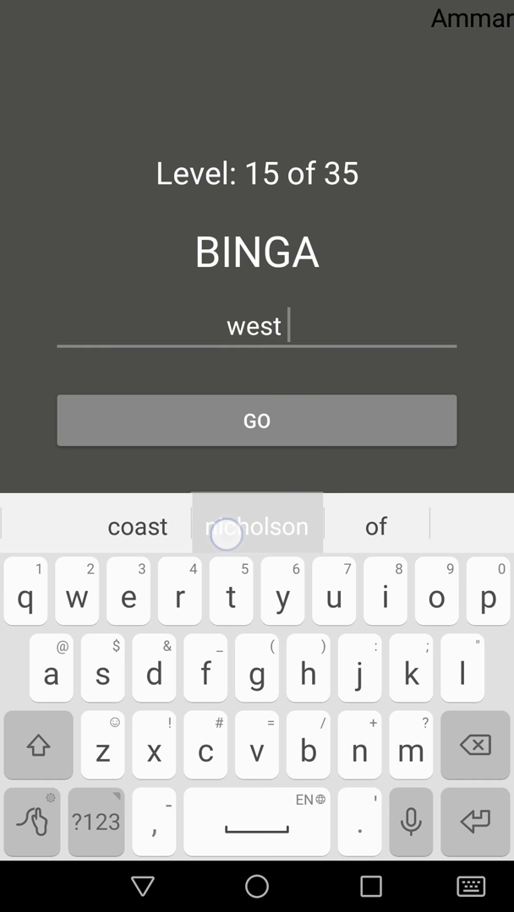
click(256, 420)
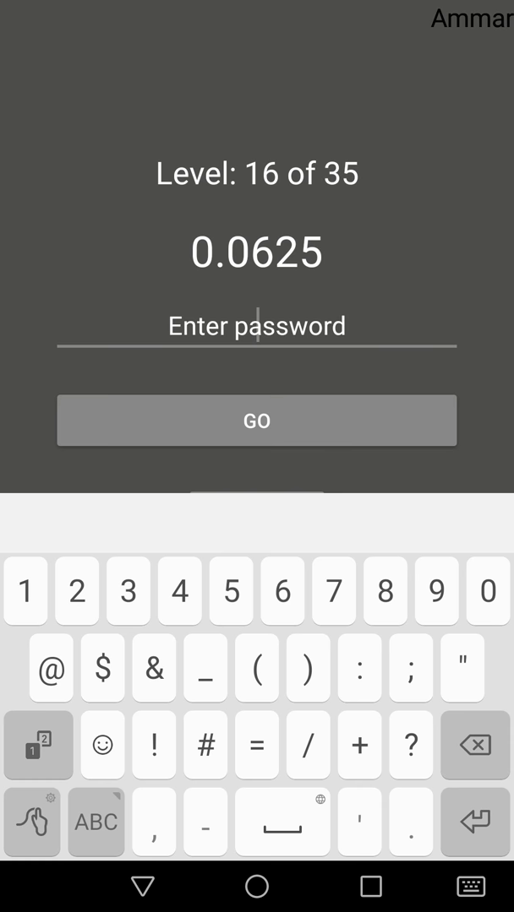
- Enter '0.0588' for level 16 and 'hart' for the HAROLD I level
text(0.0588)
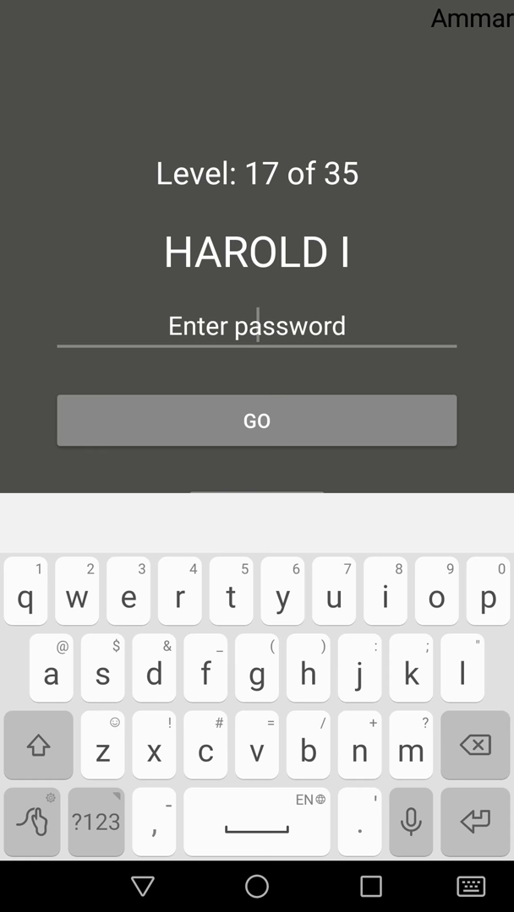
text(hart)
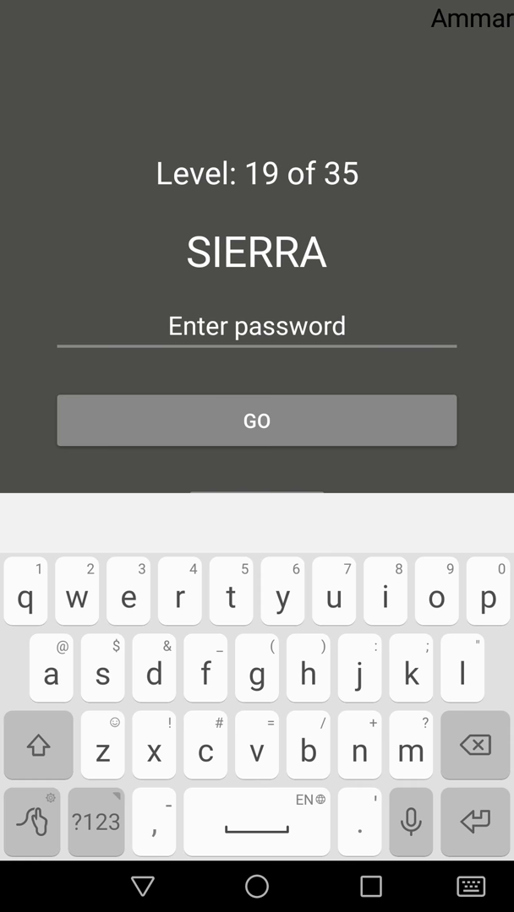
- Answer the SIERRA level, then type 'icosik…' and submit the ICOSAGON level
click(256, 335)
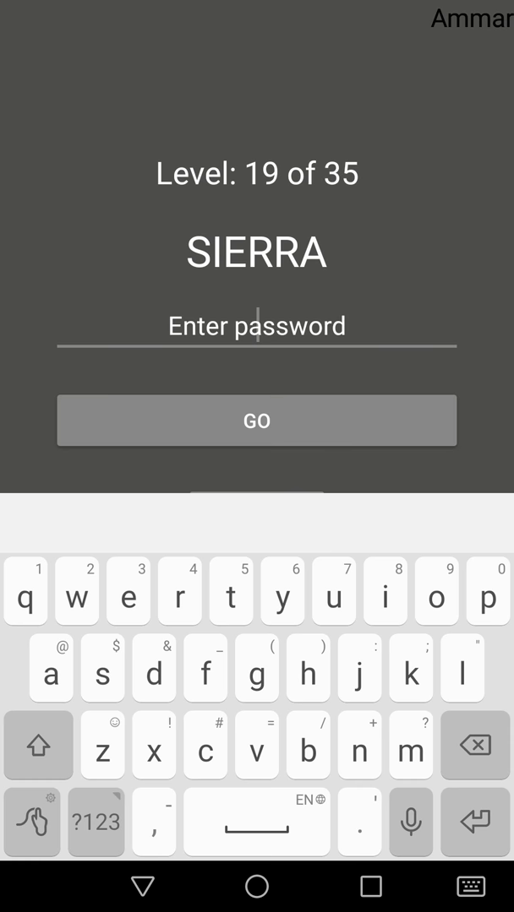
click(229, 590)
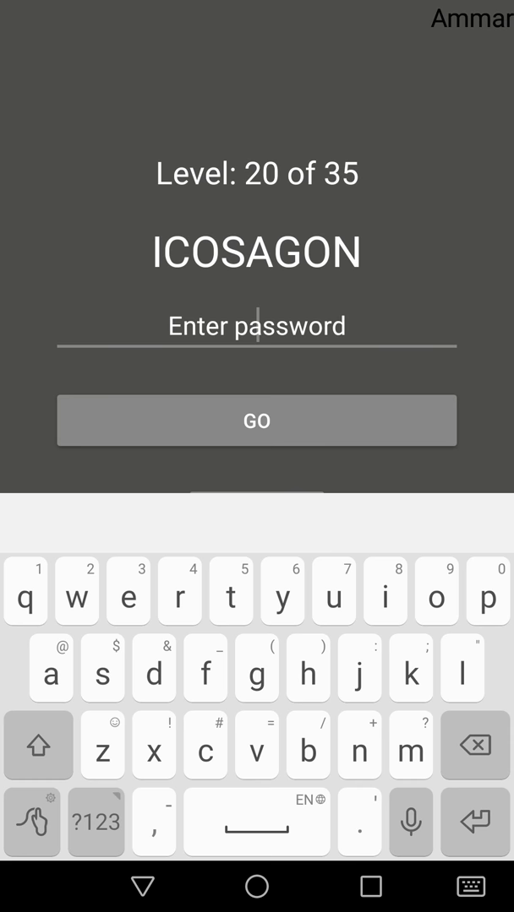
text(icosikaihenago)
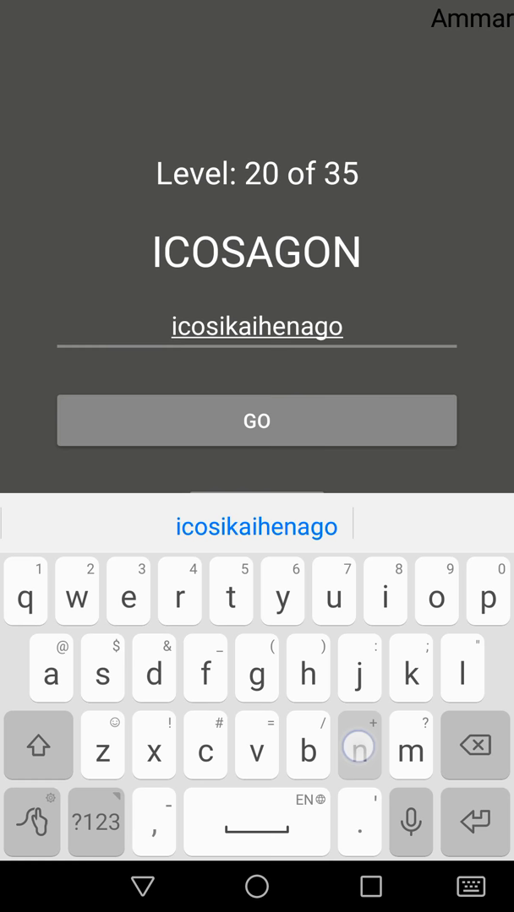
click(256, 421)
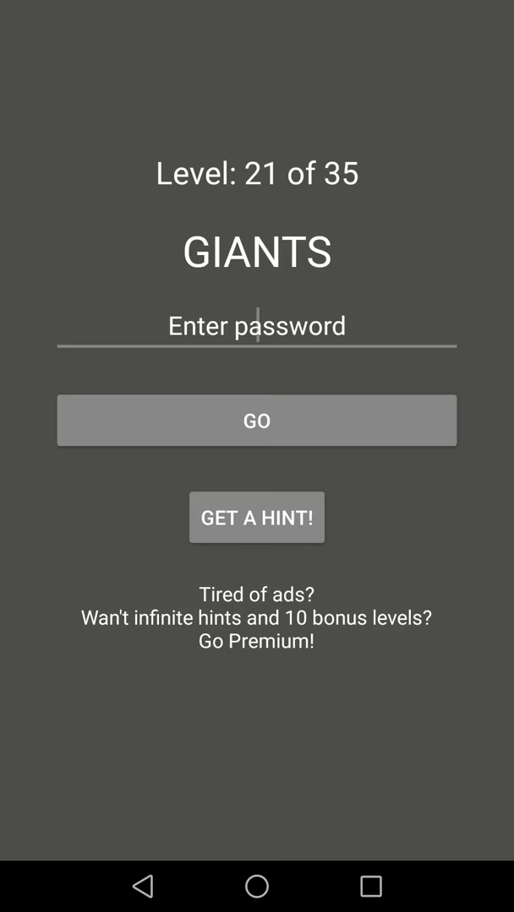
- Answer GIANTS and TURKANA, submit 'number seventeen' for RICH AND STRANGE, and clear level 24
click(256, 326)
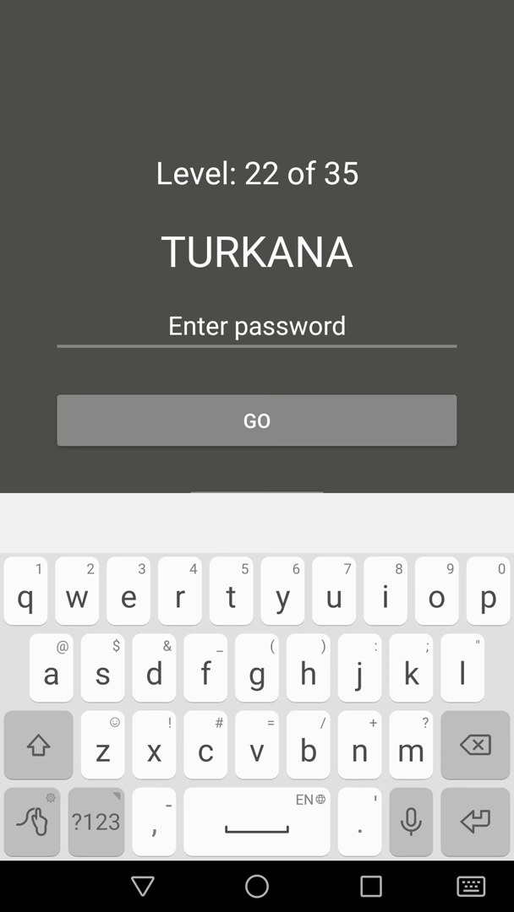
click(256, 326)
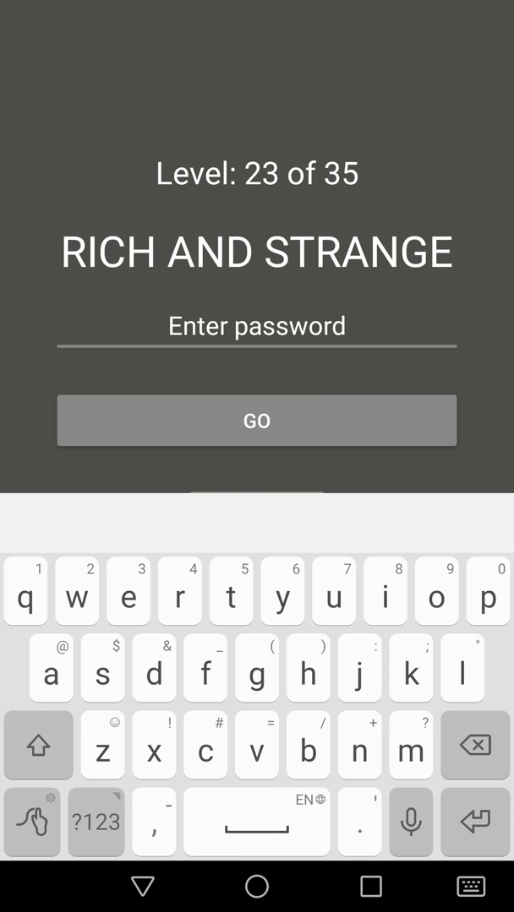
text(number seventeen)
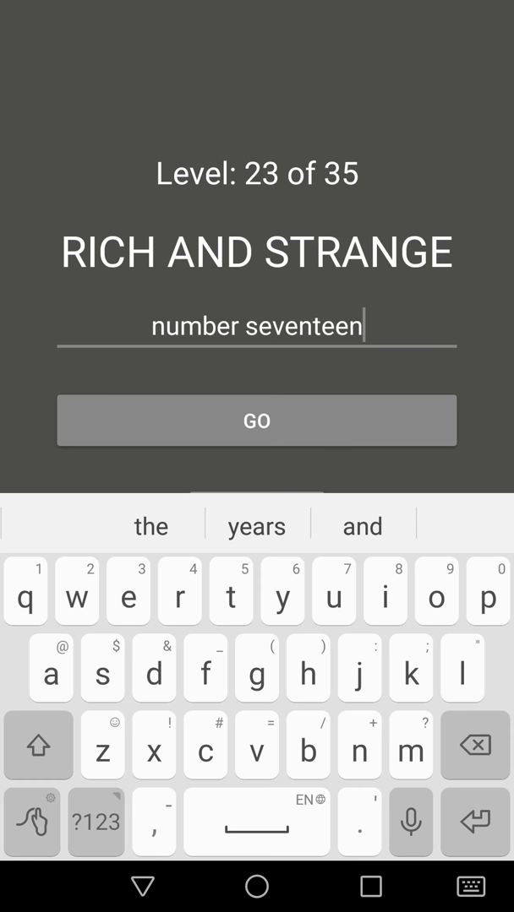
click(256, 419)
text(Ngo)
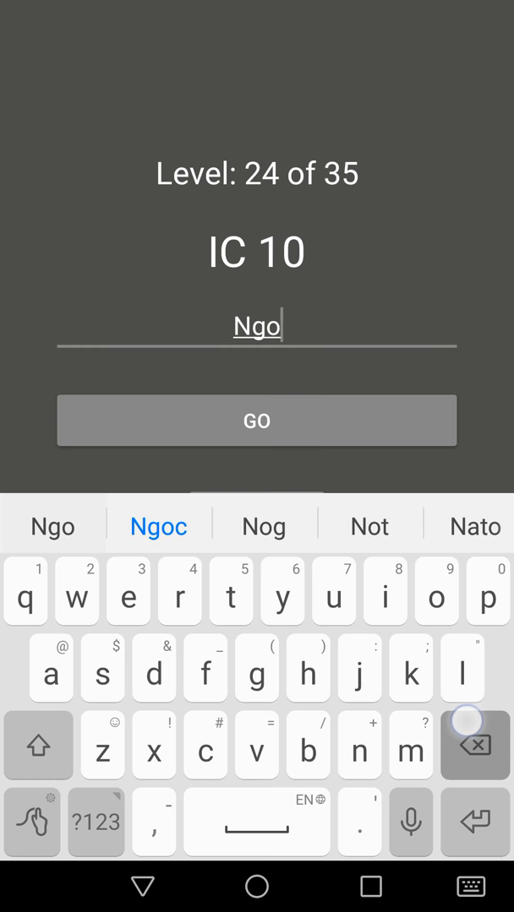
click(256, 421)
text(#)
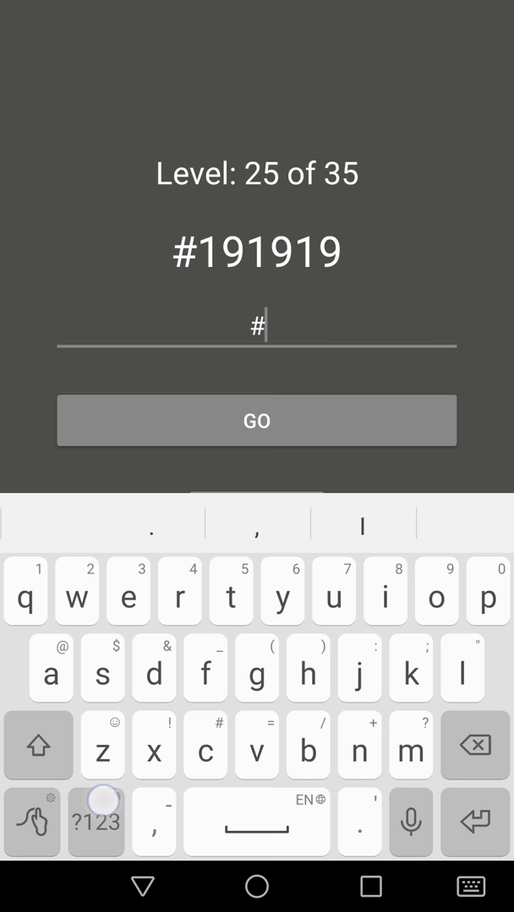
- Submit the #191919 and GUJARATI answers, then 'flying…' for the TROJAN level
click(256, 420)
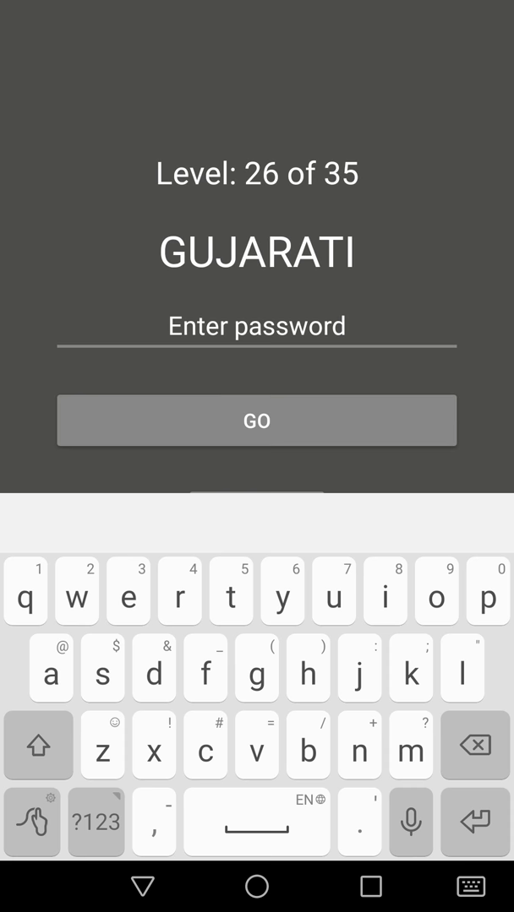
click(256, 326)
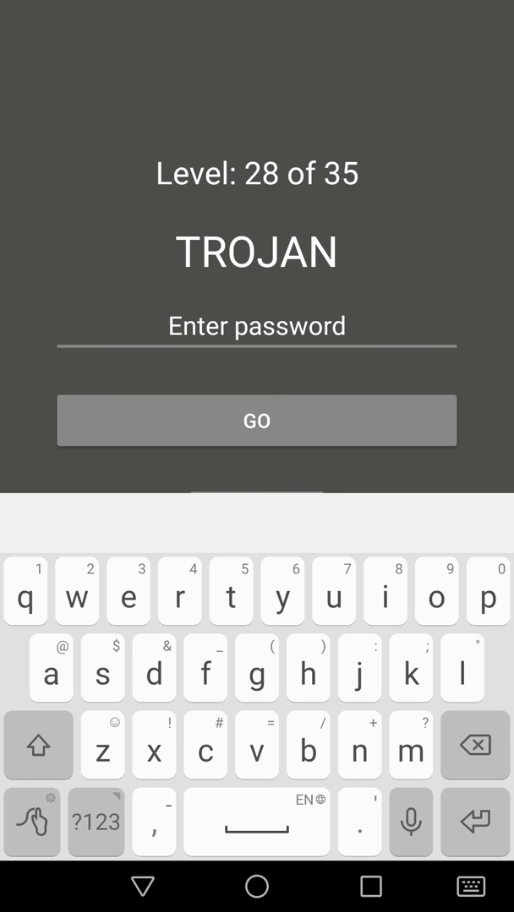
click(257, 327)
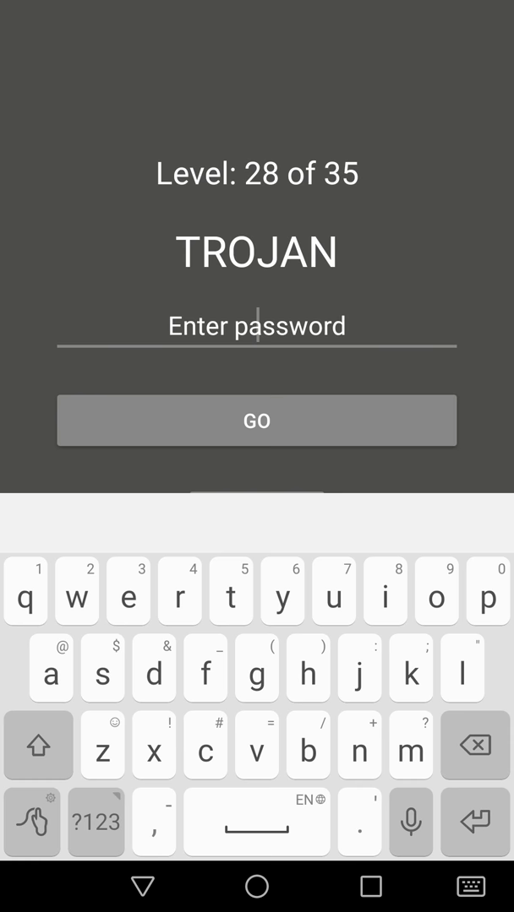
text(flying classroom)
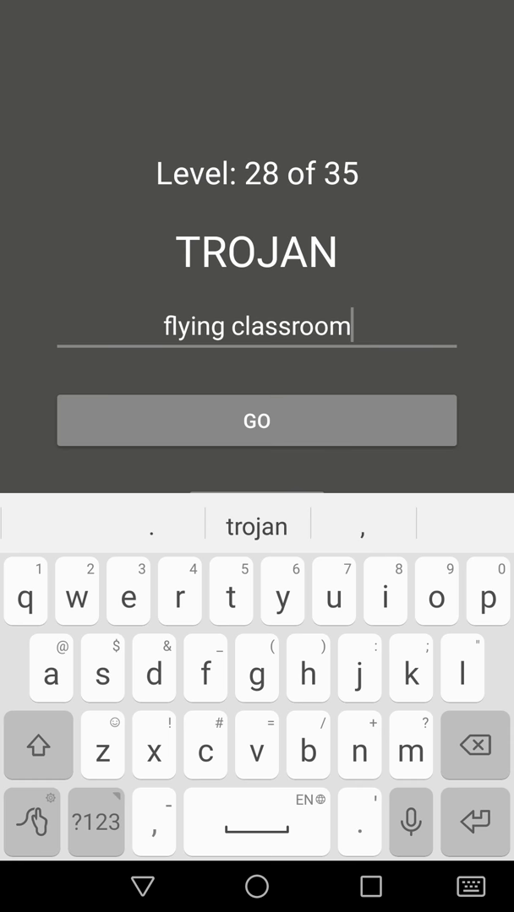
click(256, 420)
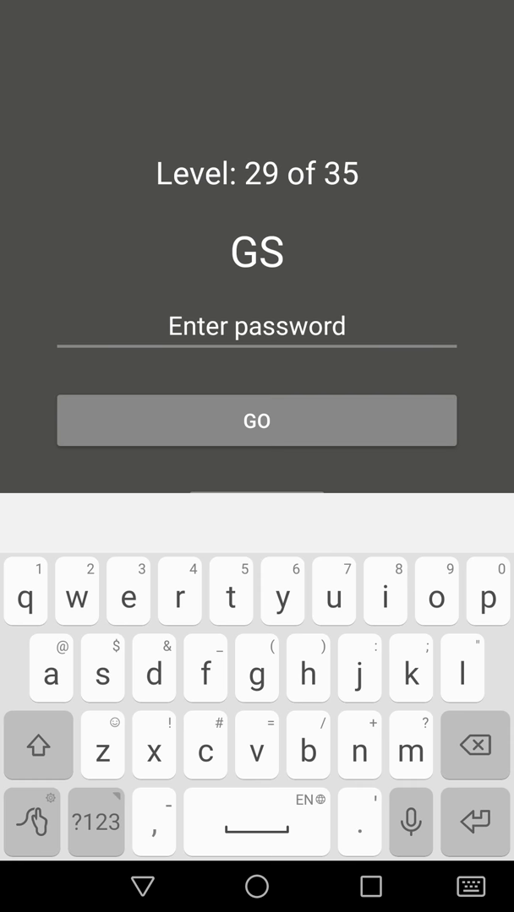
- Answer the GS level, type 'v', and remove the stray letter before submitting
click(256, 326)
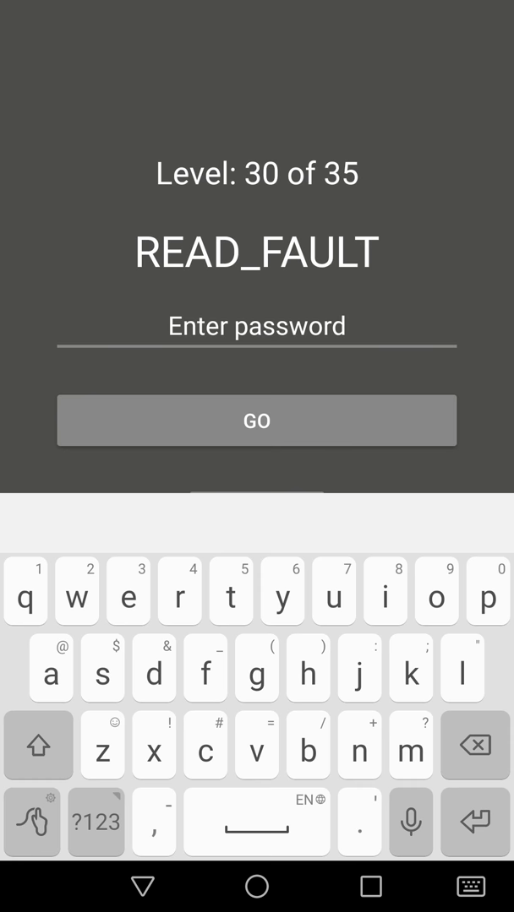
text(v)
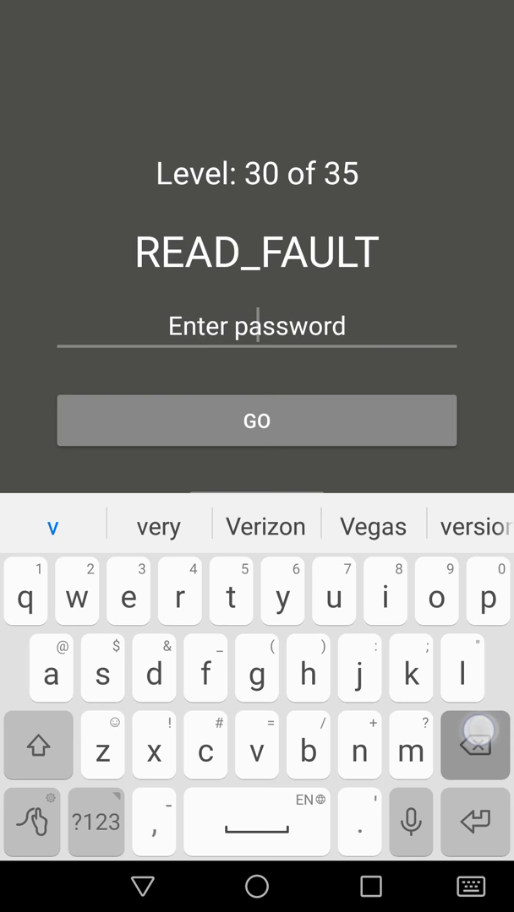
click(256, 421)
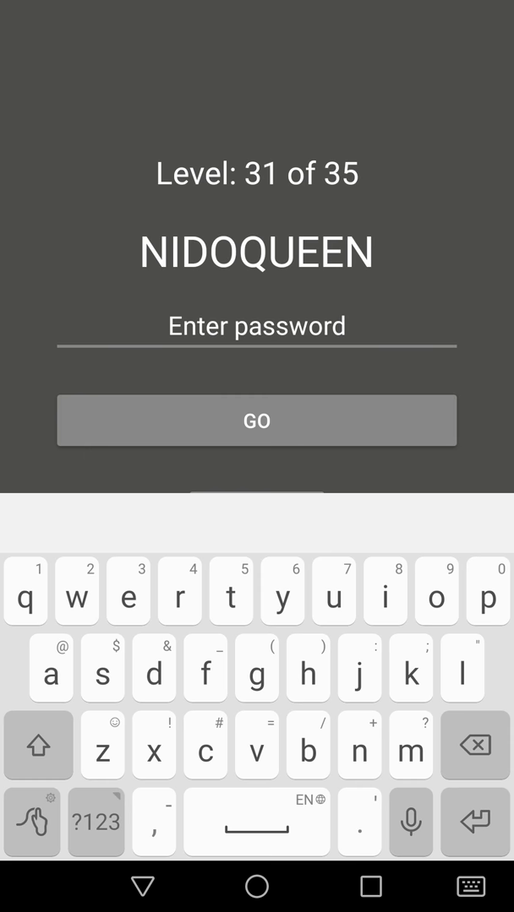
- Answer the NIDOQUEEN, INDIGO CARMINE and EREBUS levels, typing 'fuji' before the last GO
click(359, 745)
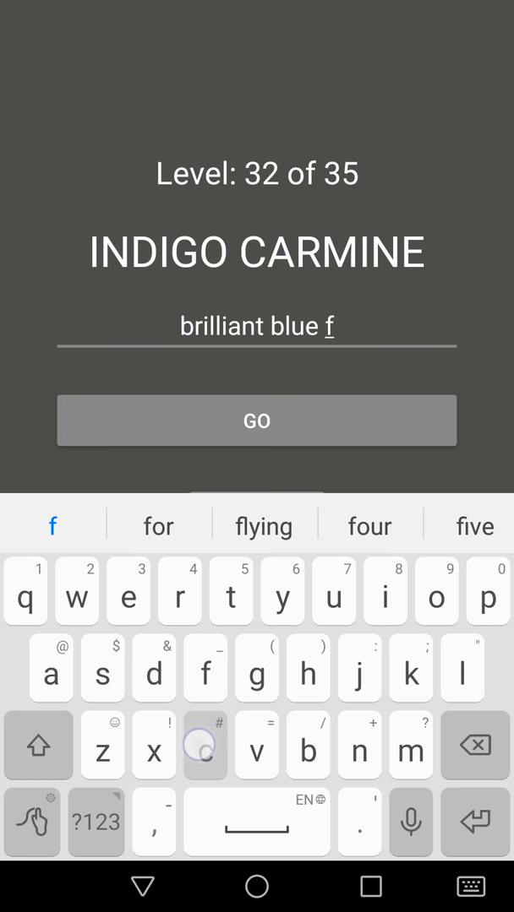
click(255, 420)
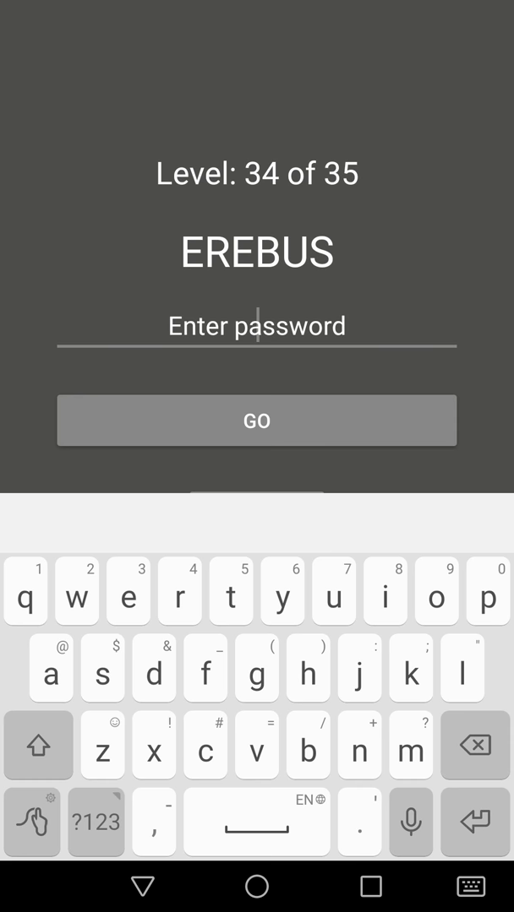
text(fuji)
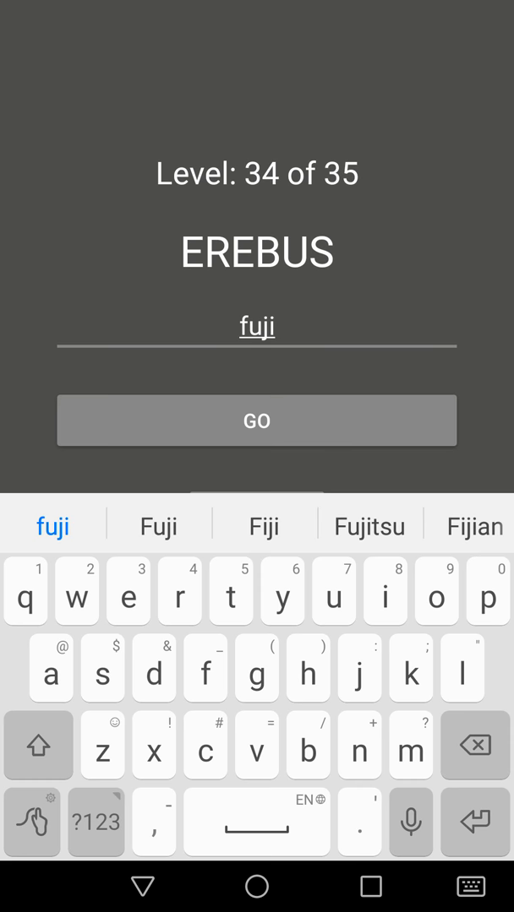
click(256, 420)
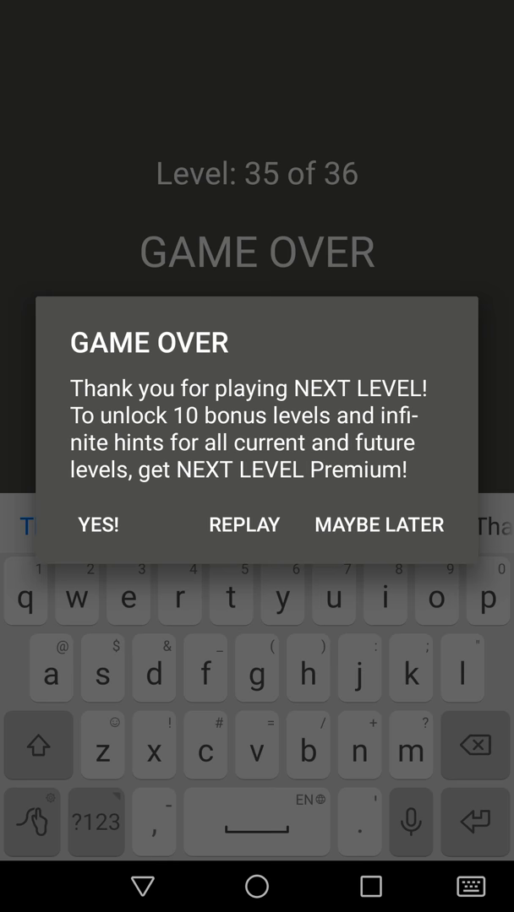